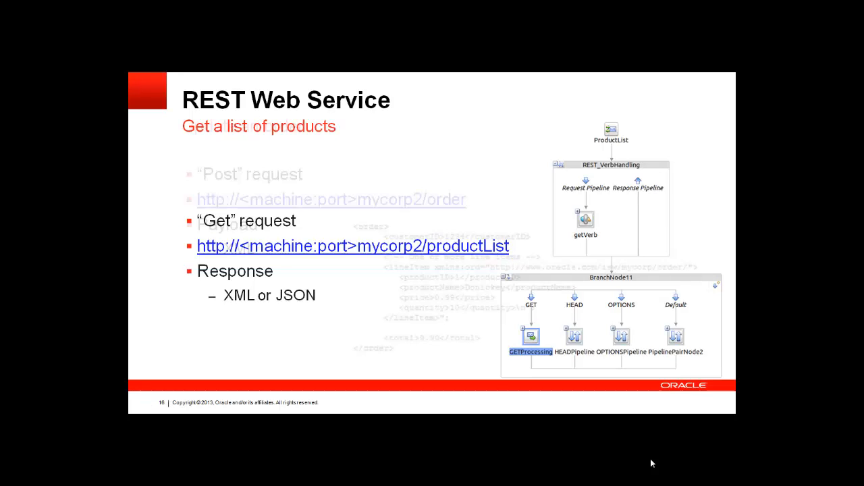
# Step: Advance to the Update an order slide and highlight its payload's quantity line
pyautogui.press('Right')
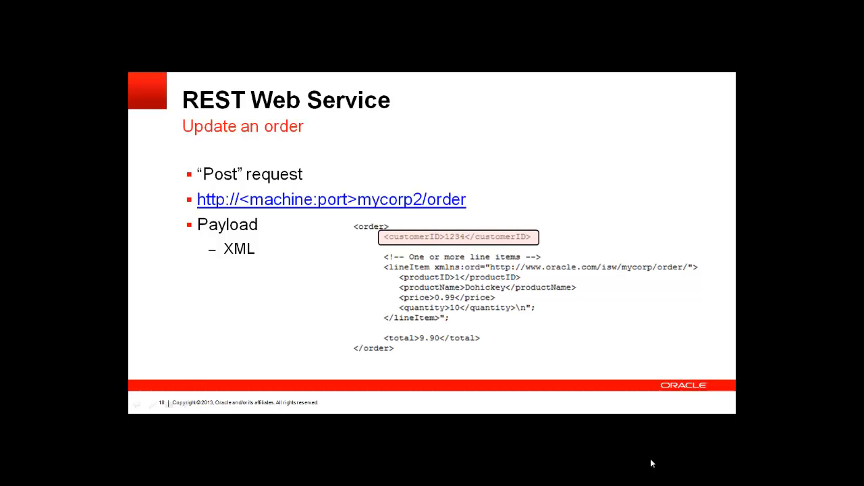
pyautogui.press('Right')
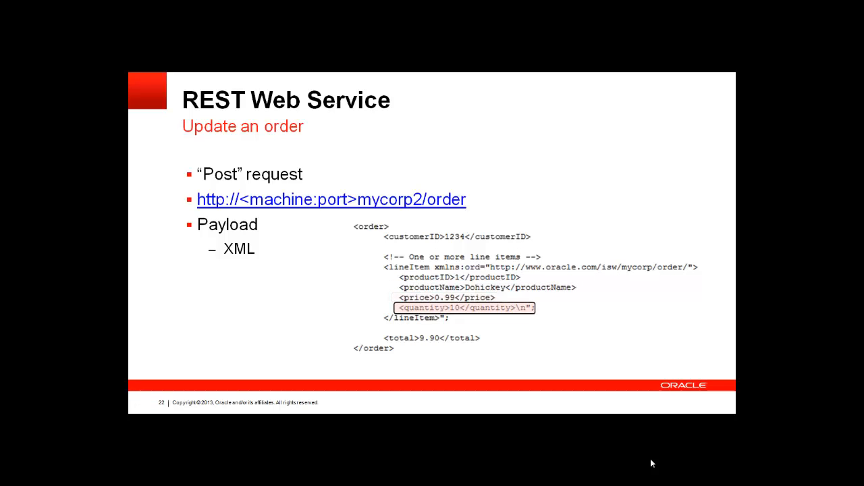
pyautogui.press('right')
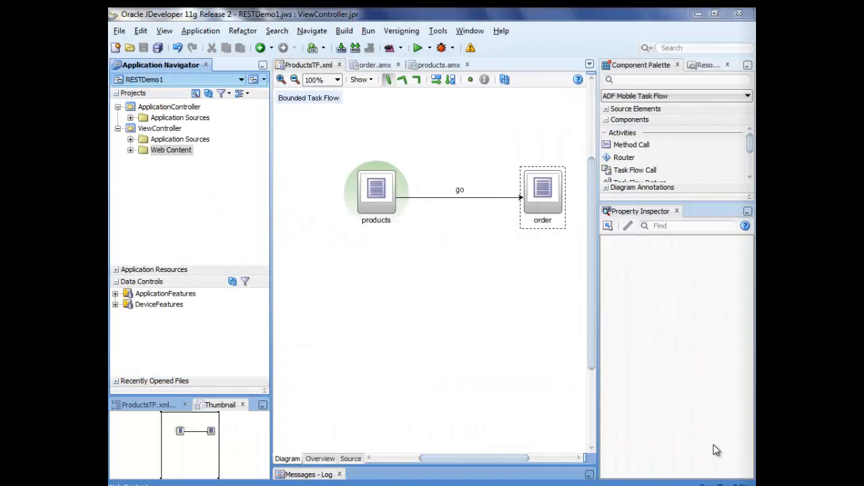
pyautogui.moveTo(436, 270)
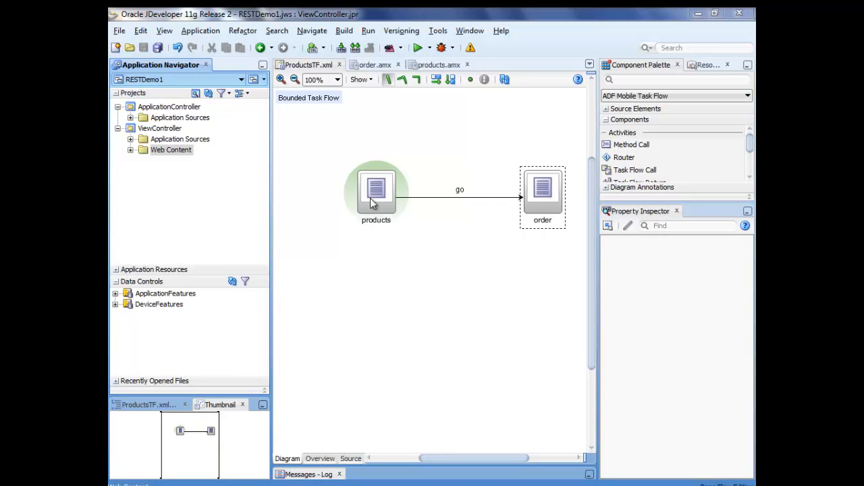
pyautogui.moveTo(530, 183)
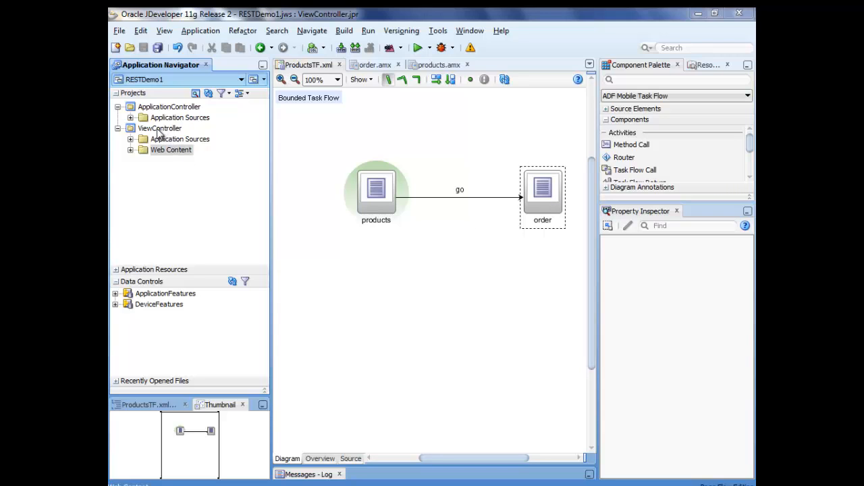
# Step: From the ViewController project's New Gallery, show the Business Tier Data Controls item types
pyautogui.click(160, 128)
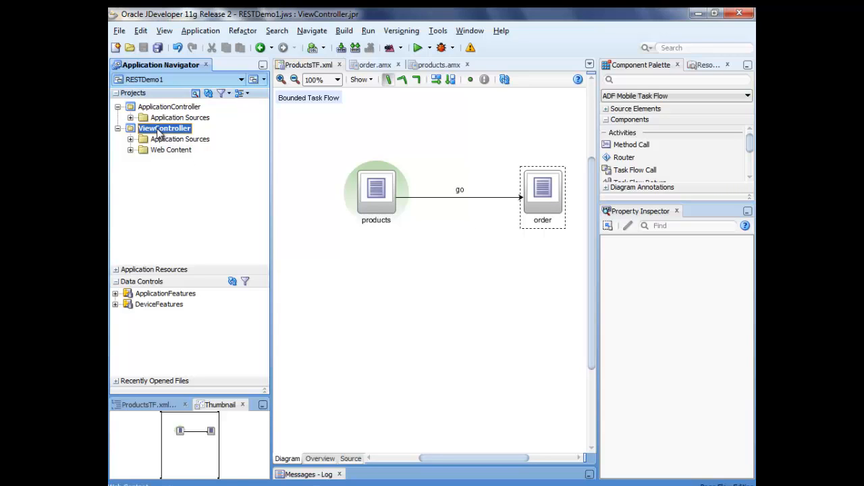
pyautogui.rightClick(164, 128)
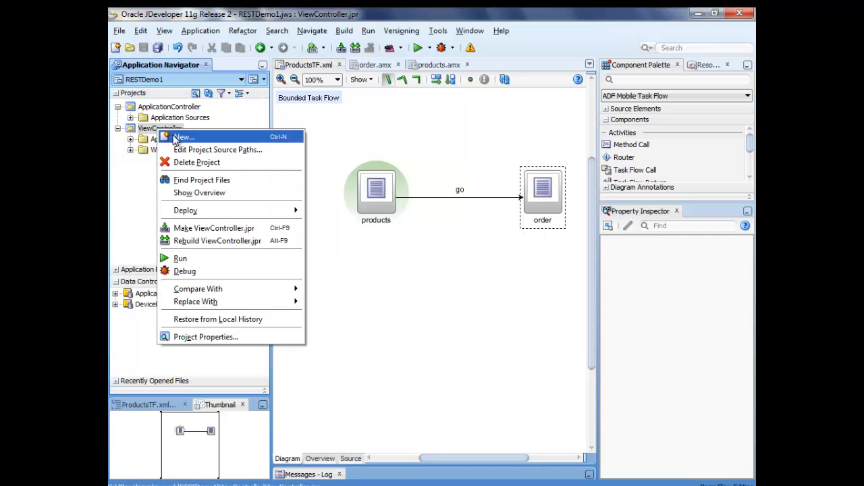
pyautogui.click(183, 137)
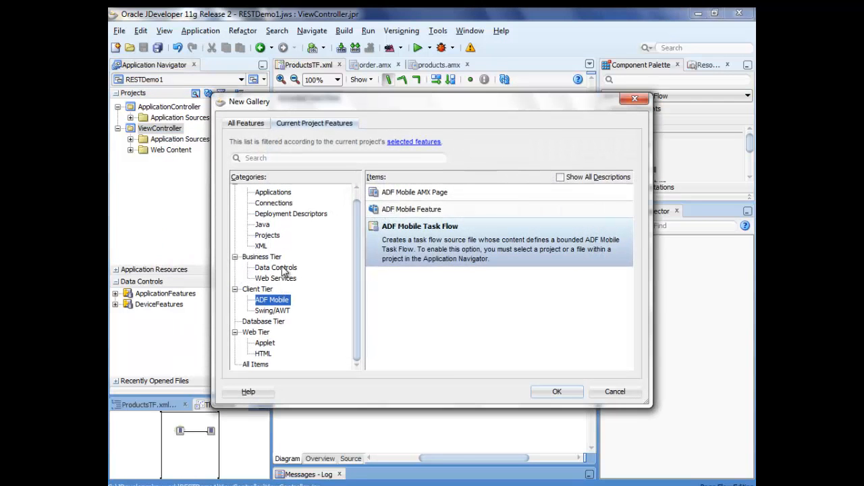
pyautogui.click(275, 268)
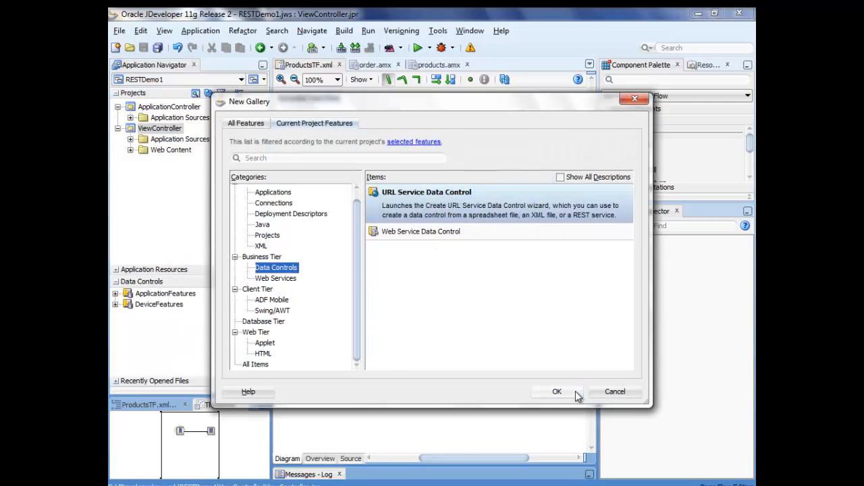
# Step: Name the URL Service Data Control ProductsListRest and its connection ProductList
pyautogui.click(557, 392)
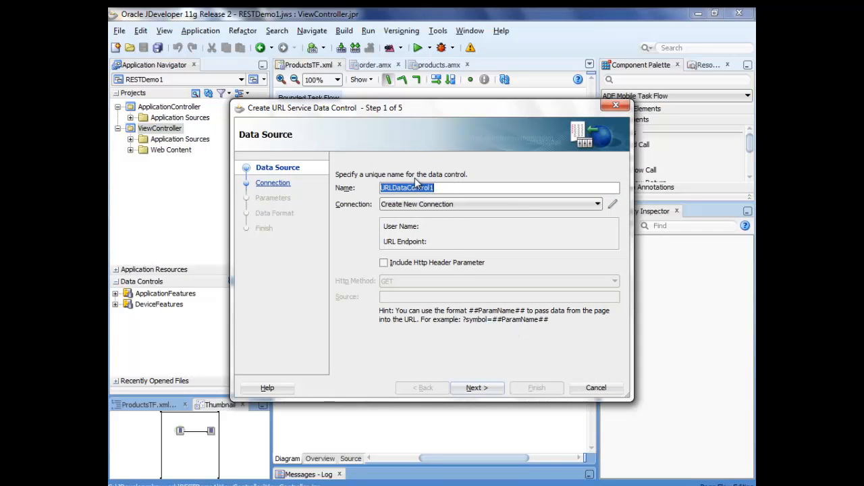
pyautogui.write('ProductsListRes')
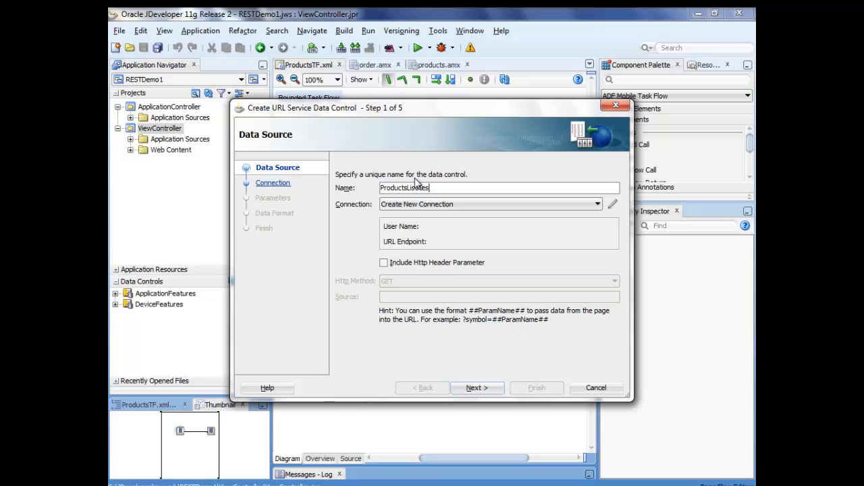
pyautogui.click(477, 388)
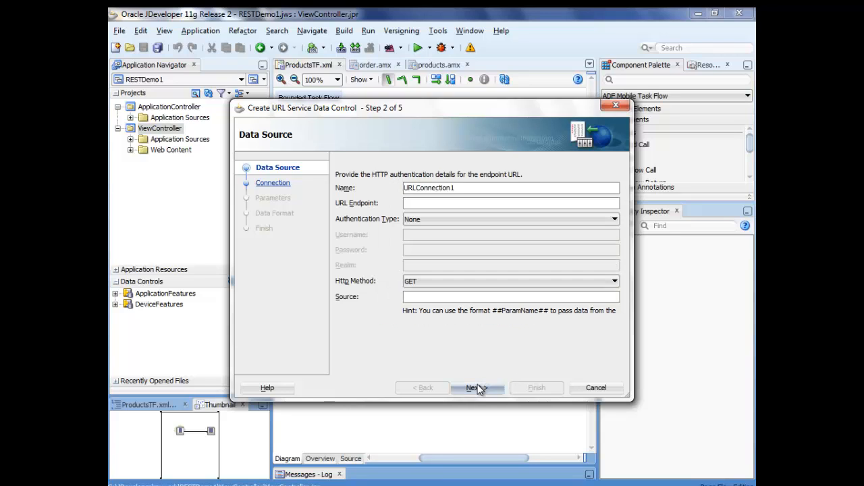
pyautogui.click(474, 387)
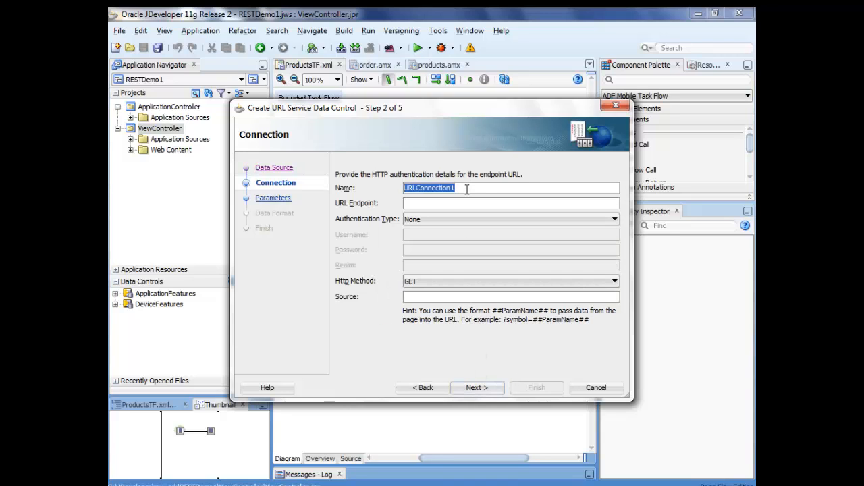
pyautogui.write('ProductList')
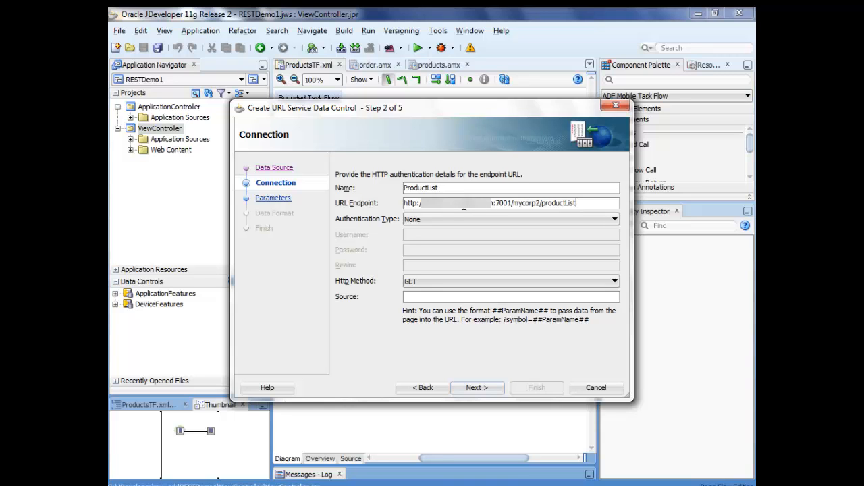
pyautogui.click(163, 478)
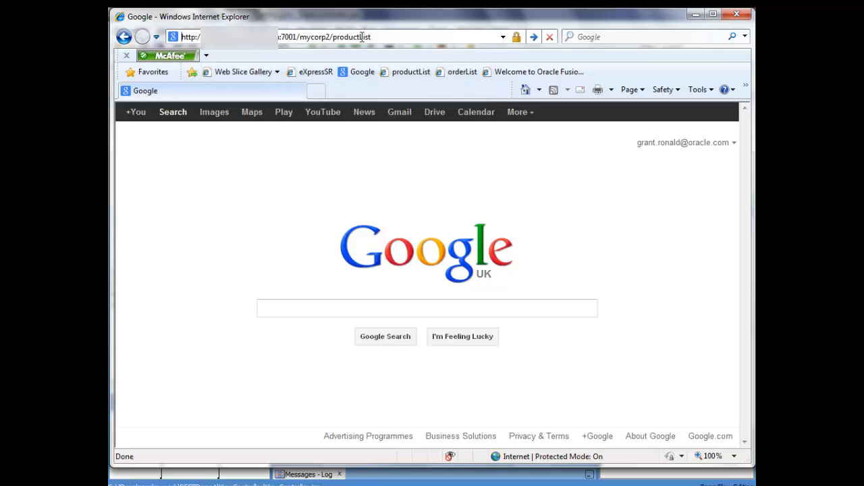
# Step: Enter the mycorp2/productList REST address in Internet Explorer's address bar
pyautogui.click(532, 36)
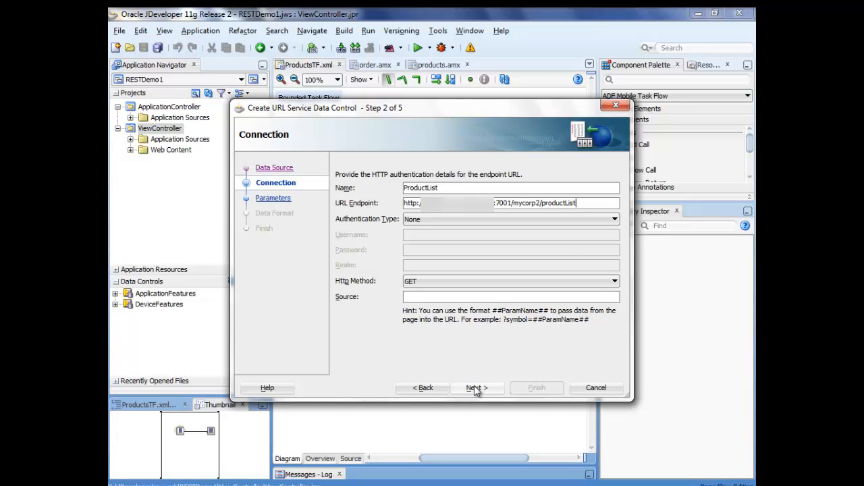
# Step: Go through the parameters, data format and summary steps to create ProductsListRest
pyautogui.click(475, 388)
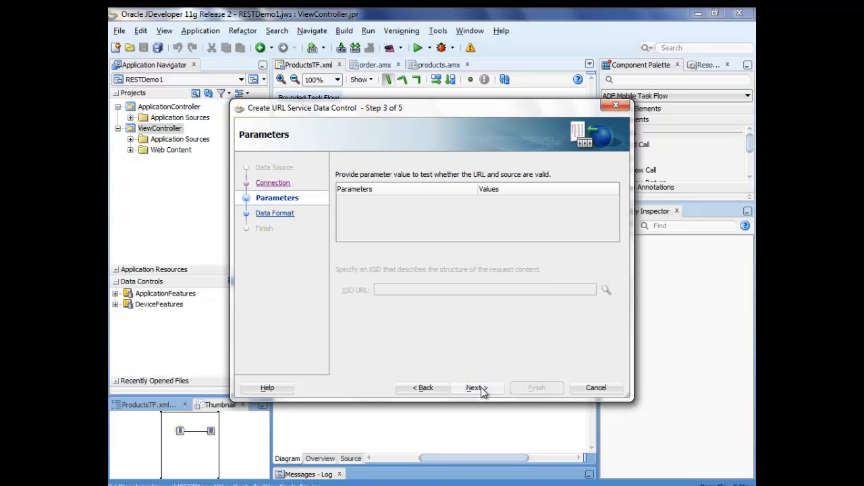
pyautogui.click(475, 388)
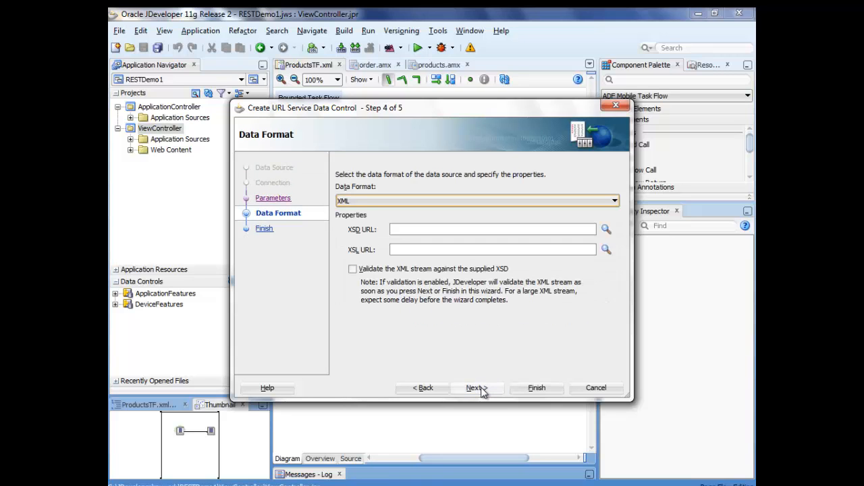
pyautogui.click(474, 388)
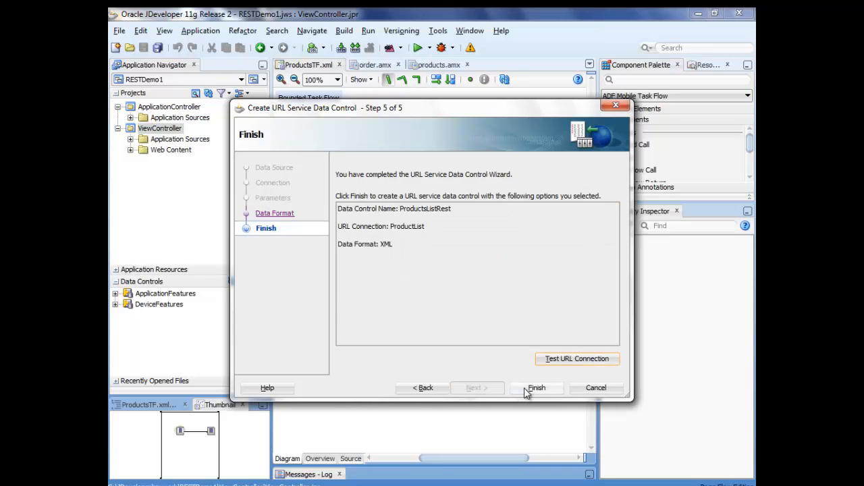
pyautogui.click(536, 388)
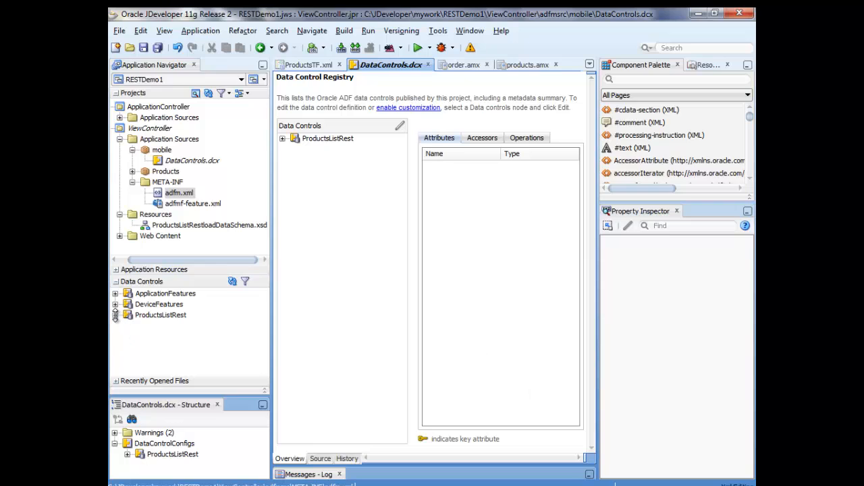
# Step: Expand ProductsListRest's returned productList down to the product attributes
pyautogui.click(115, 314)
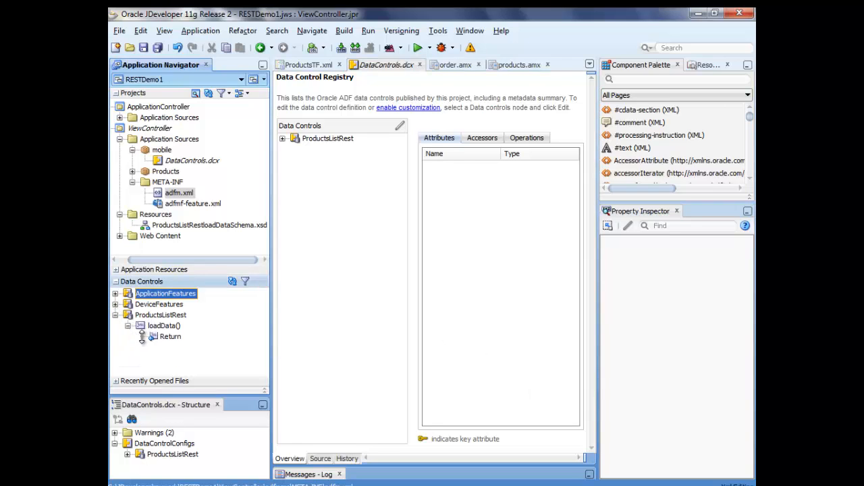
pyautogui.click(142, 337)
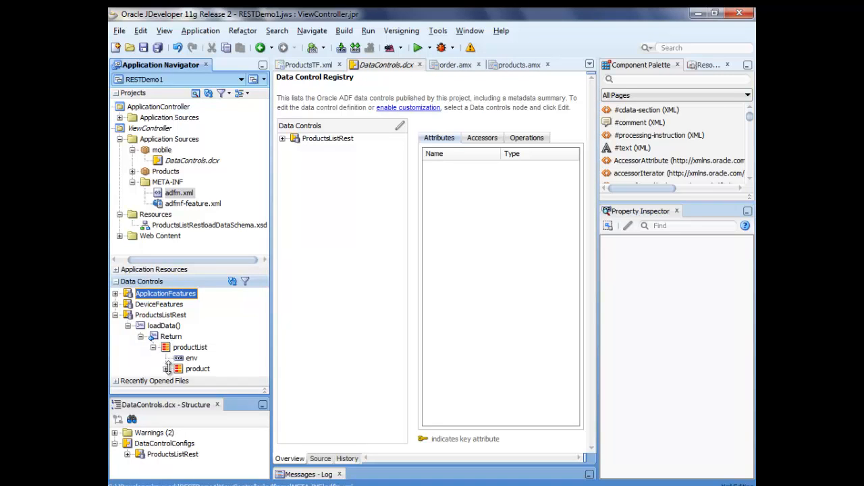
pyautogui.click(178, 368)
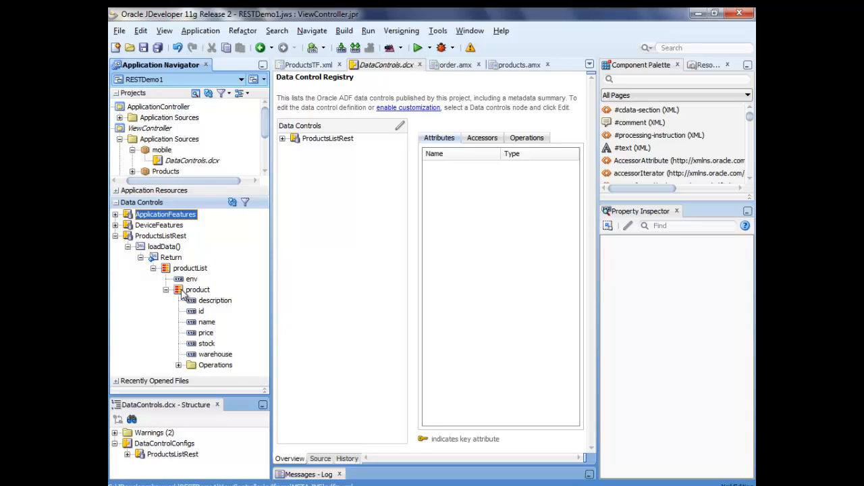
pyautogui.moveTo(201, 311)
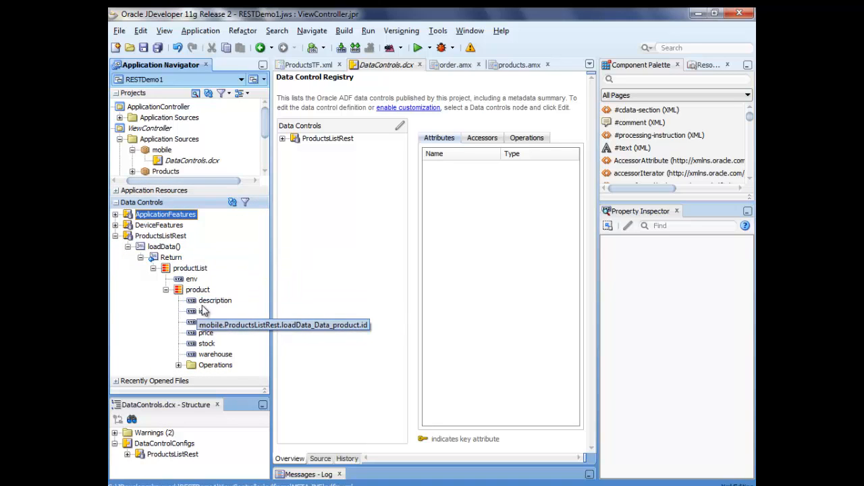
pyautogui.moveTo(206, 354)
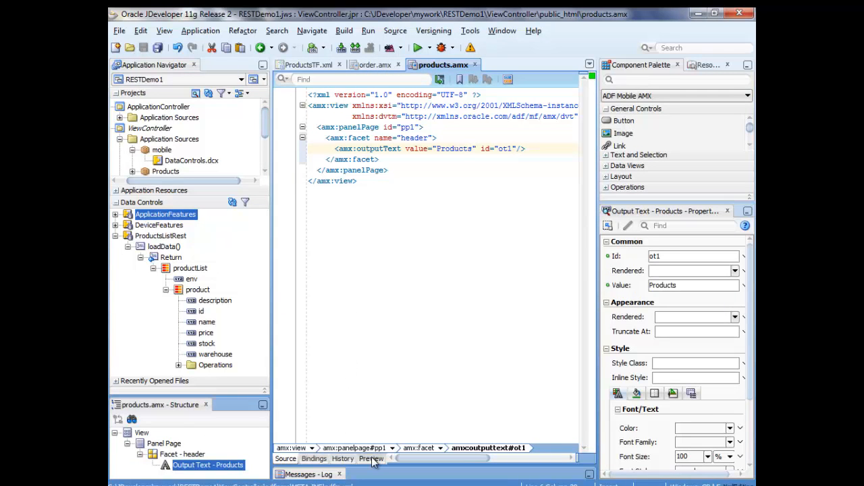
# Step: Preview the products page rendering, then return to its source view
pyautogui.click(371, 458)
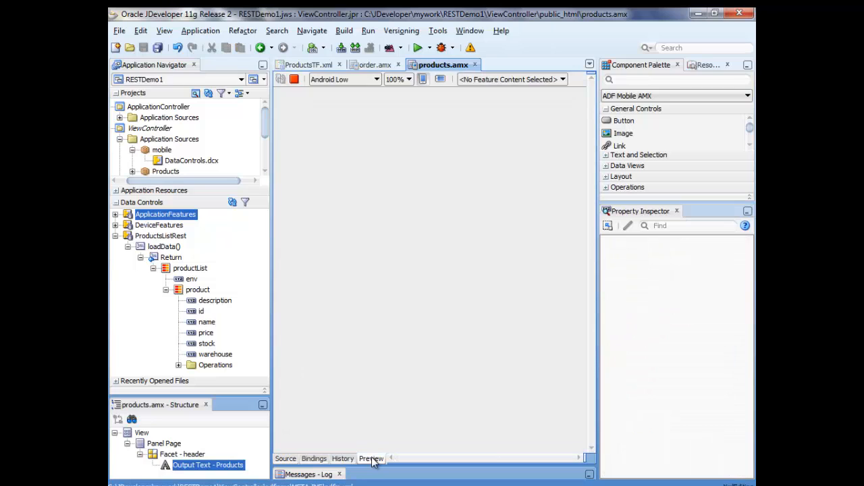
pyautogui.click(371, 458)
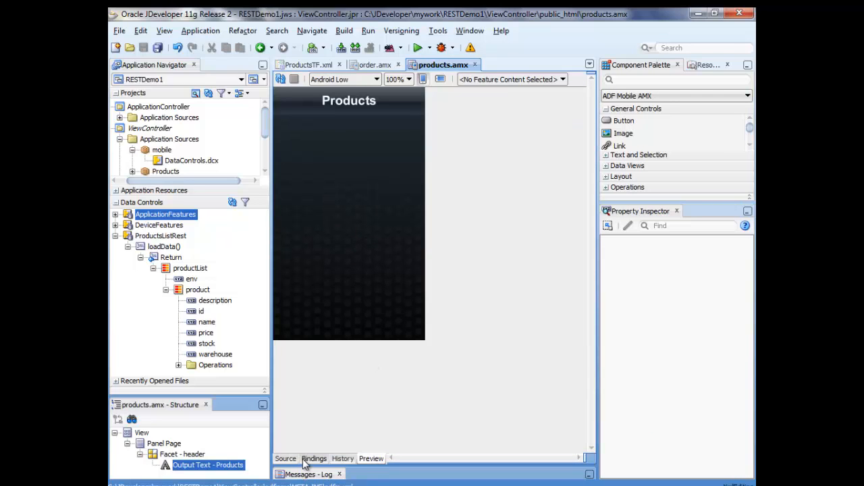
pyautogui.click(285, 458)
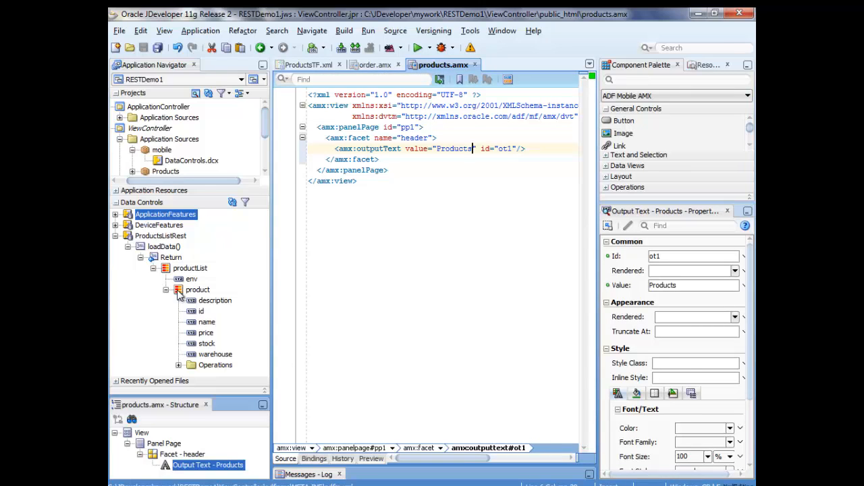
# Step: Drop product as an ADF Mobile Main-Sub Text list view with name as subordinate text
pyautogui.click(197, 290)
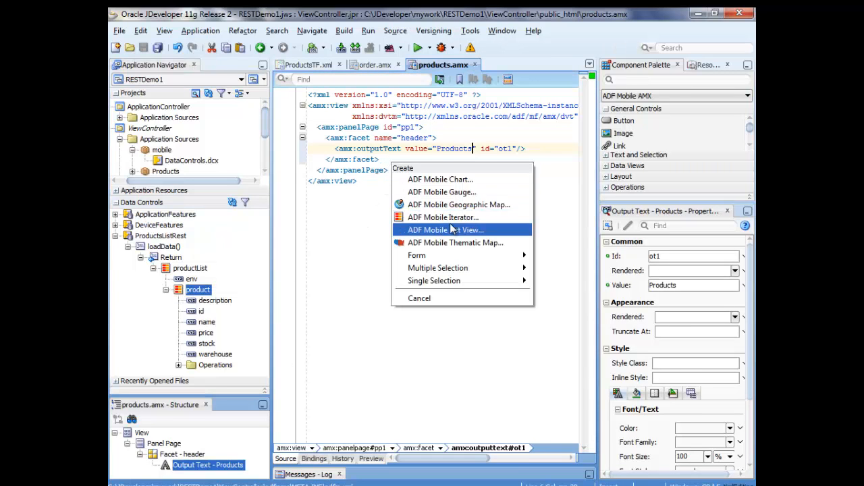
pyautogui.click(445, 230)
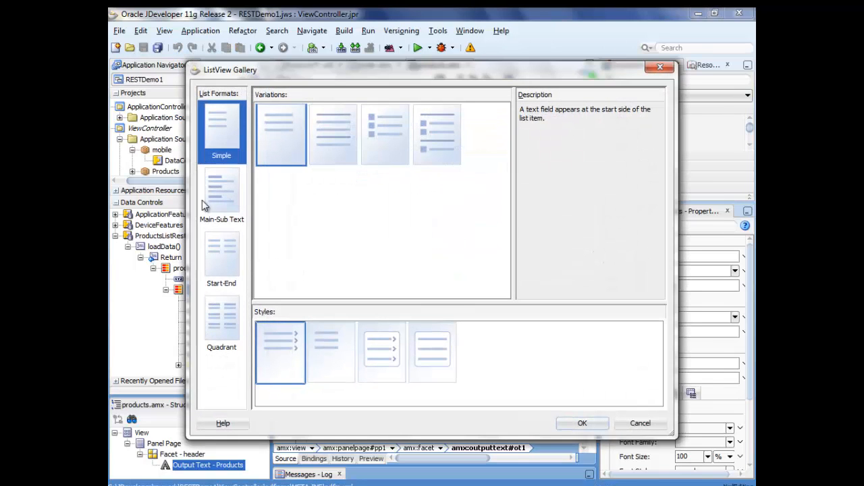
pyautogui.click(221, 194)
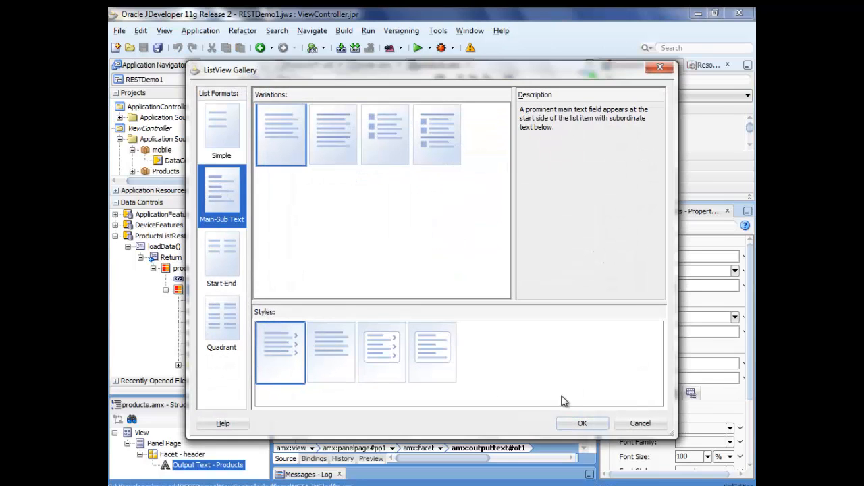
pyautogui.click(581, 424)
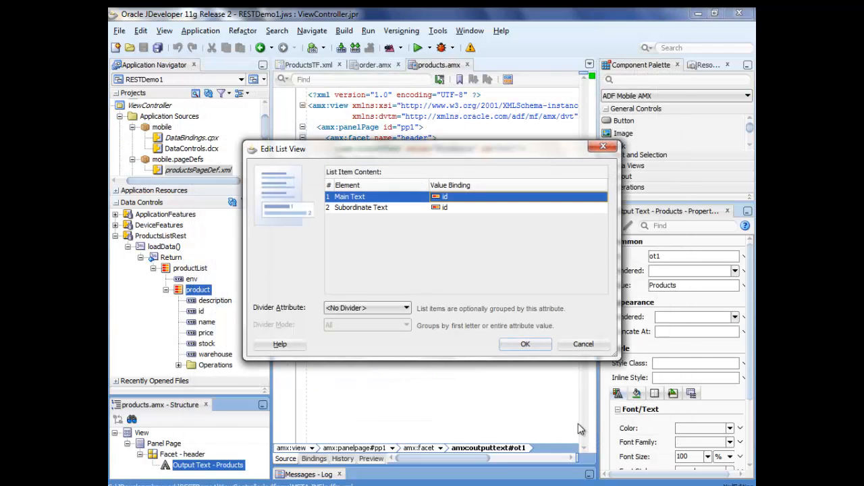
pyautogui.click(600, 207)
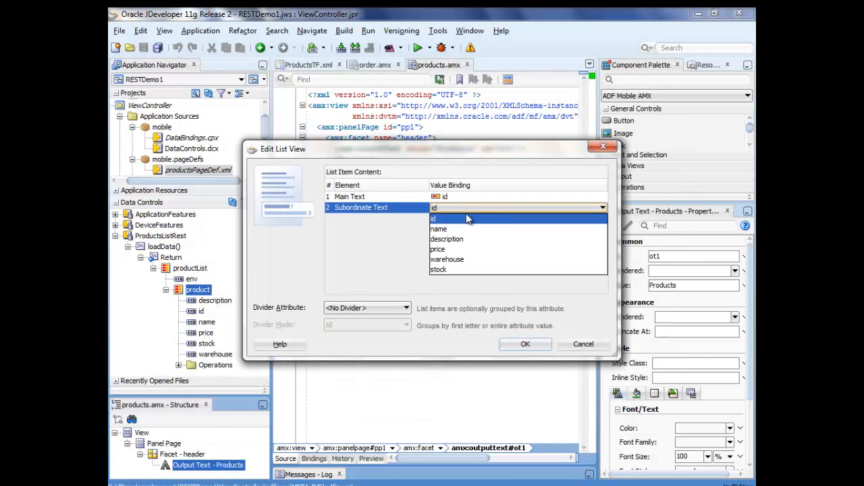
pyautogui.click(438, 229)
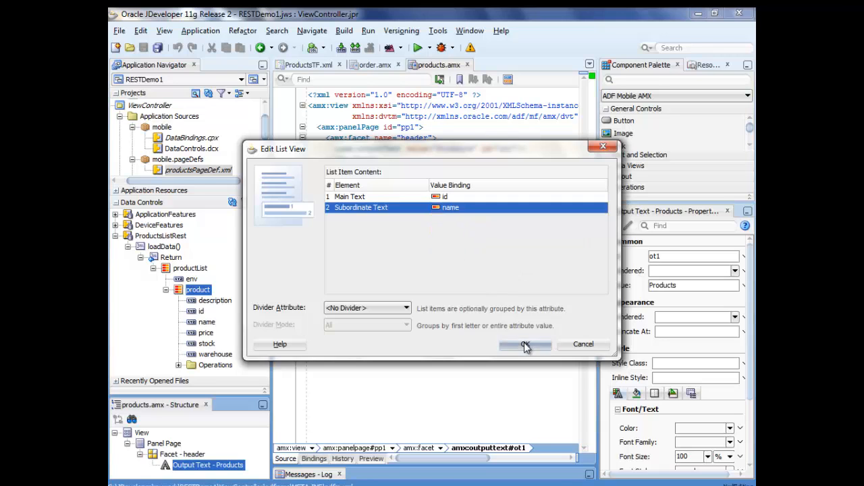
pyautogui.click(526, 345)
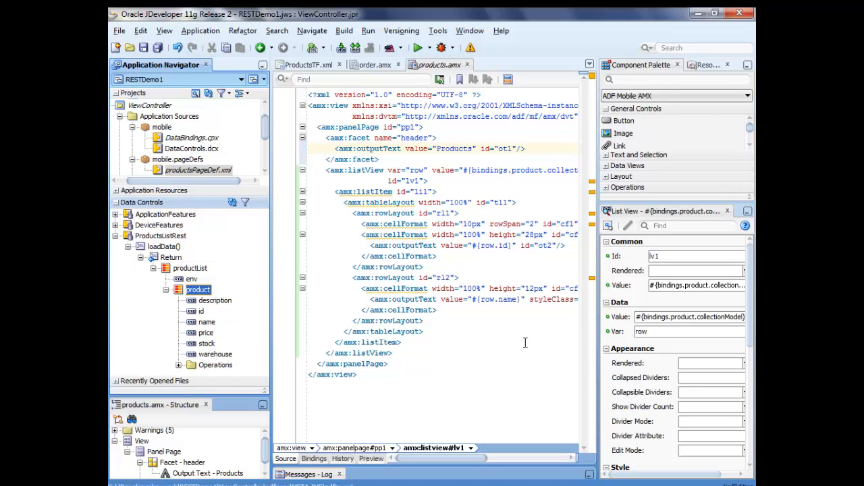
pyautogui.moveTo(385, 342)
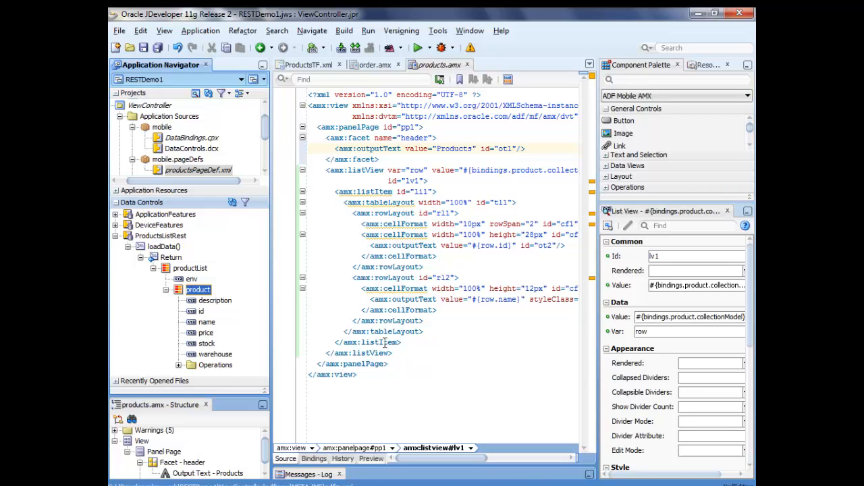
# Step: Set the amx:listItem's Behavior Action property to go
pyautogui.click(383, 342)
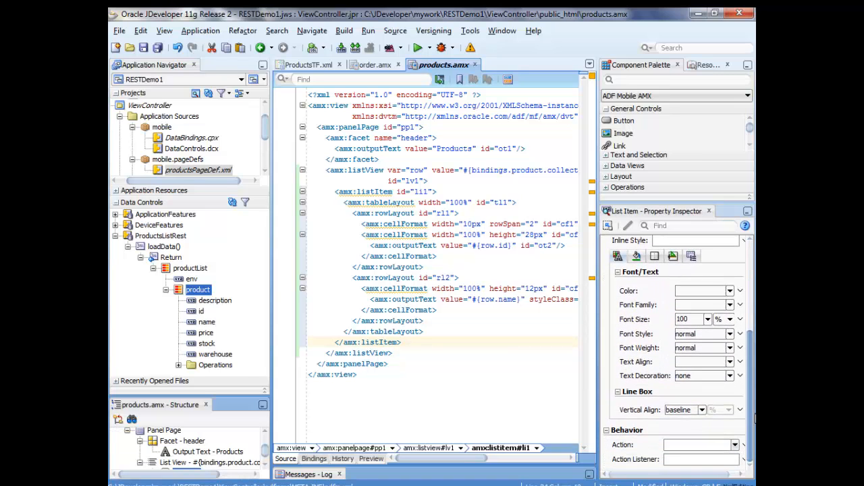
pyautogui.click(742, 444)
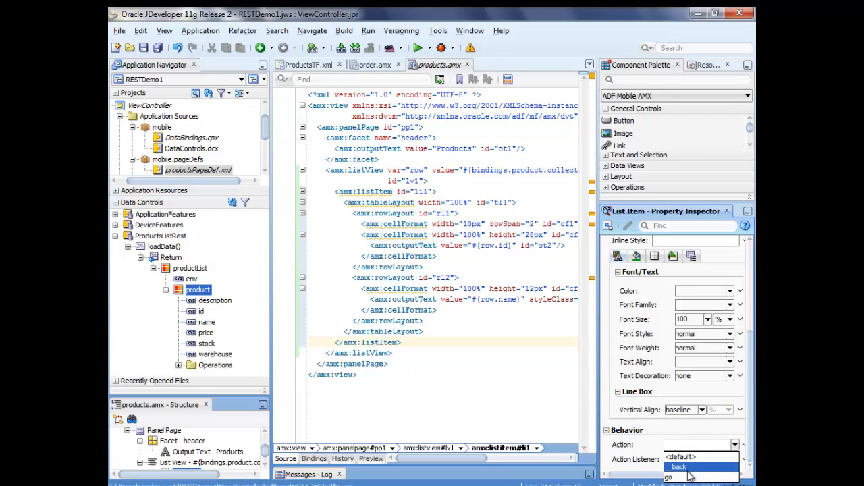
pyautogui.click(669, 476)
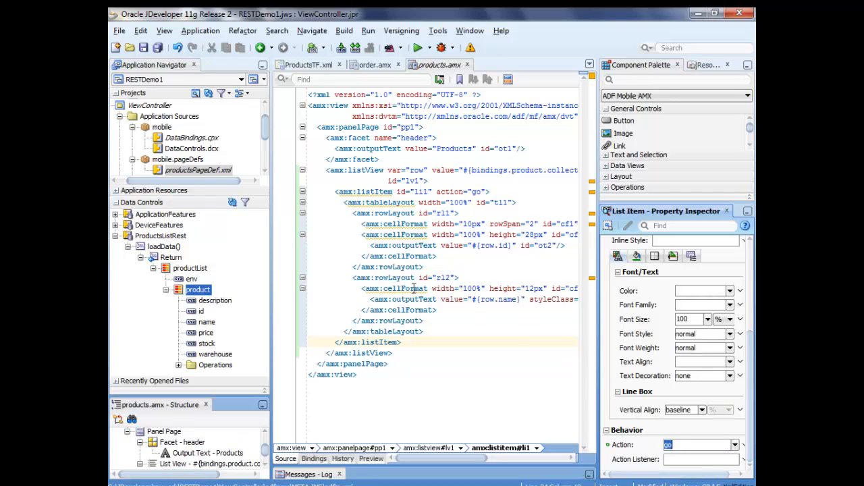
pyautogui.moveTo(412, 299)
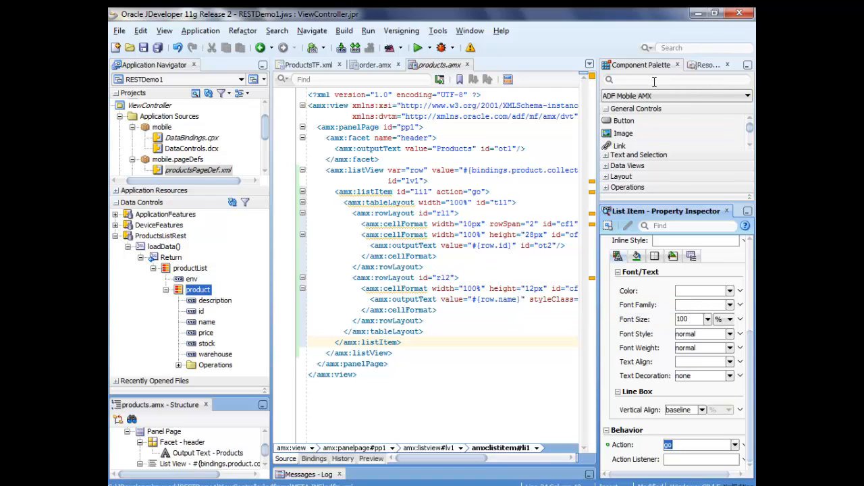
# Step: Insert a Set Property Listener with From #{row.rowKey} and To #{pageFlowScope.id}
pyautogui.write('setPro')
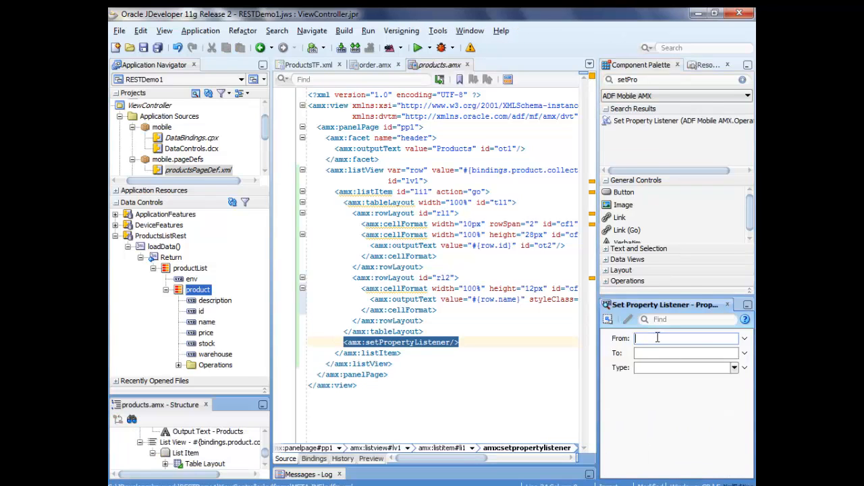
pyautogui.write('#{}')
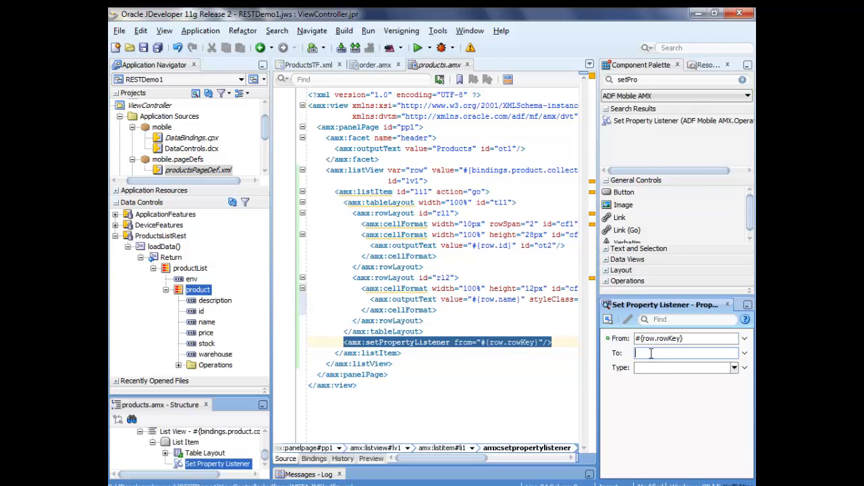
pyautogui.write('#{}')
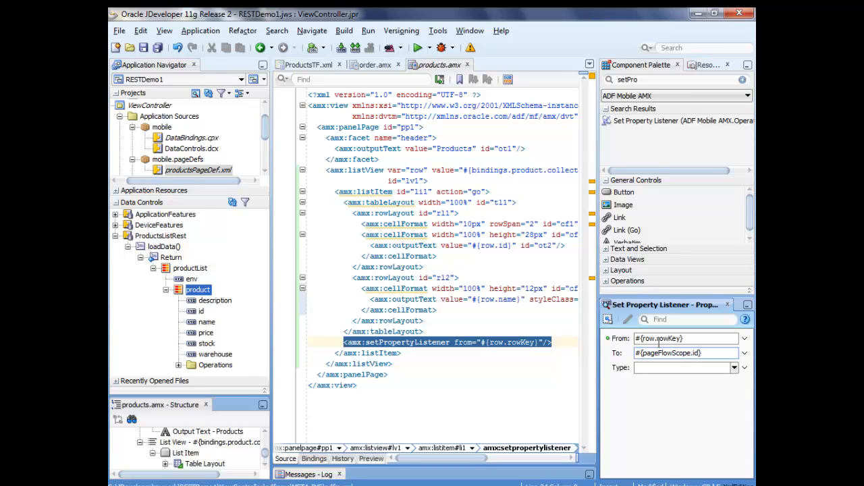
pyautogui.click(682, 352)
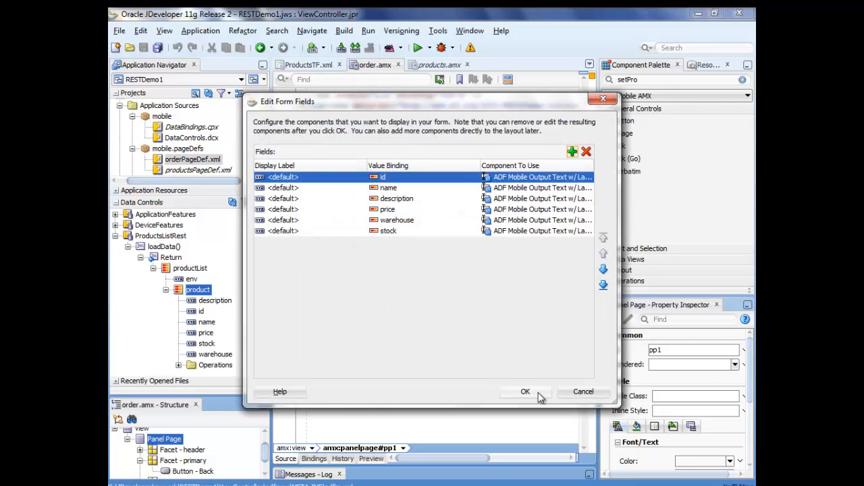
# Step: Accept the six product fields for order.amx and scroll through the generated form source
pyautogui.click(525, 392)
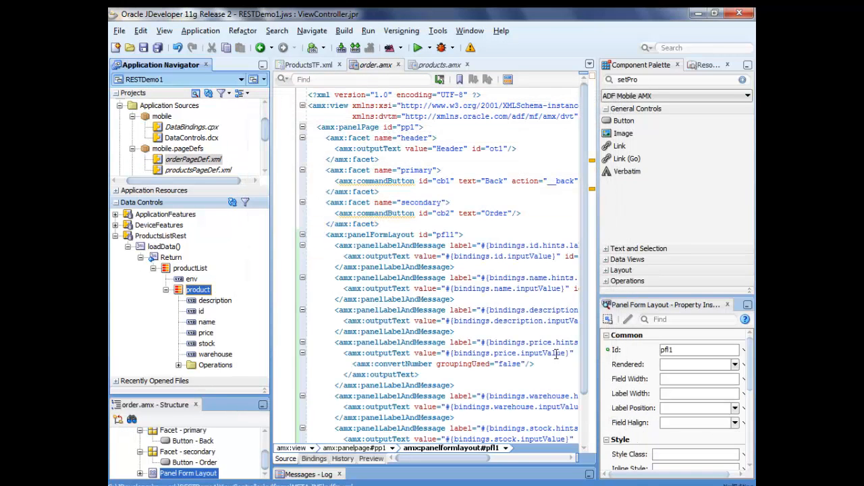
pyautogui.scroll(-3)
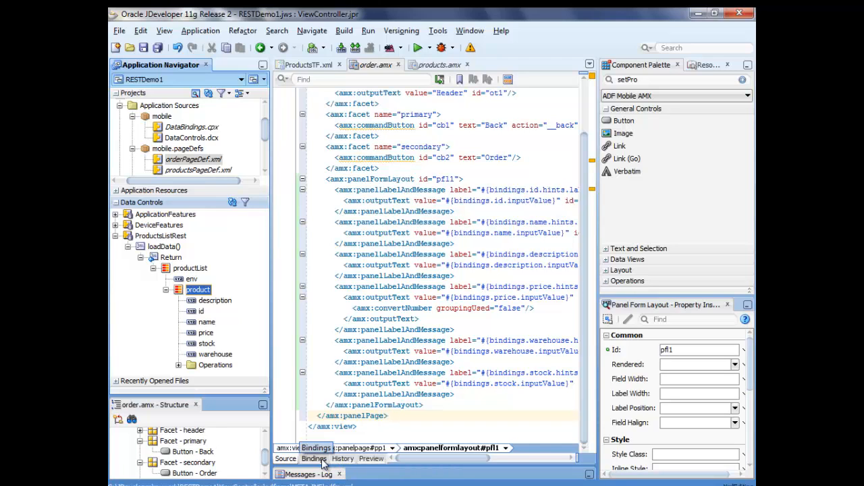
# Step: Bind a product action: productIterator, setCurrentRowWithKeyValue, rowKey #{pageFlowScope.id}
pyautogui.click(313, 458)
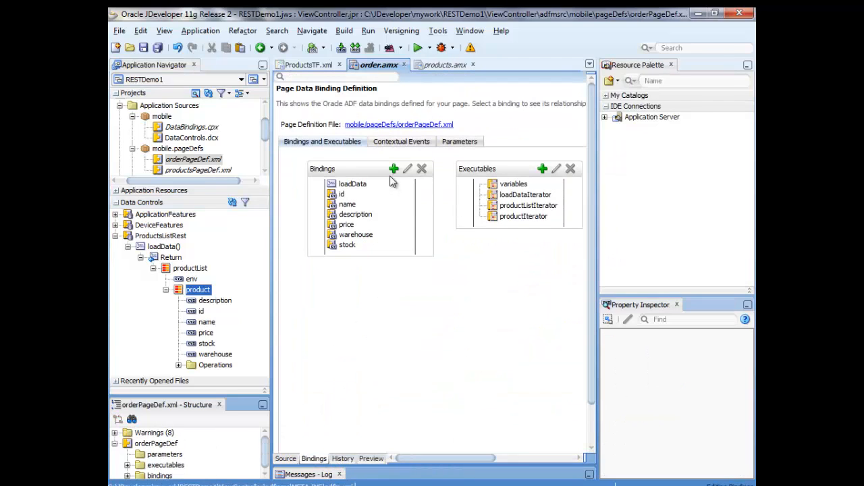
pyautogui.click(394, 168)
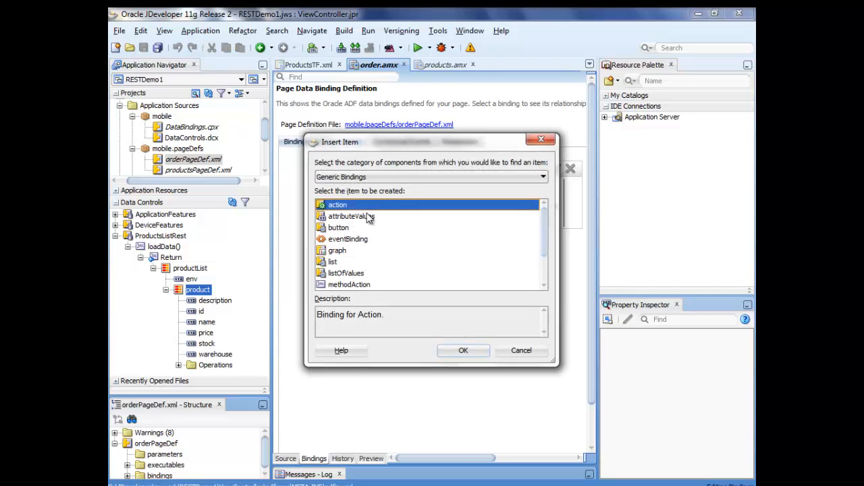
pyautogui.click(464, 350)
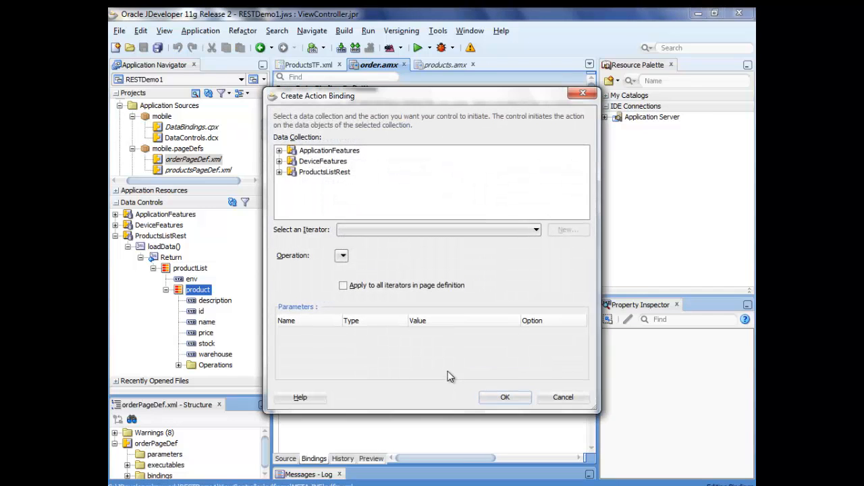
pyautogui.click(279, 172)
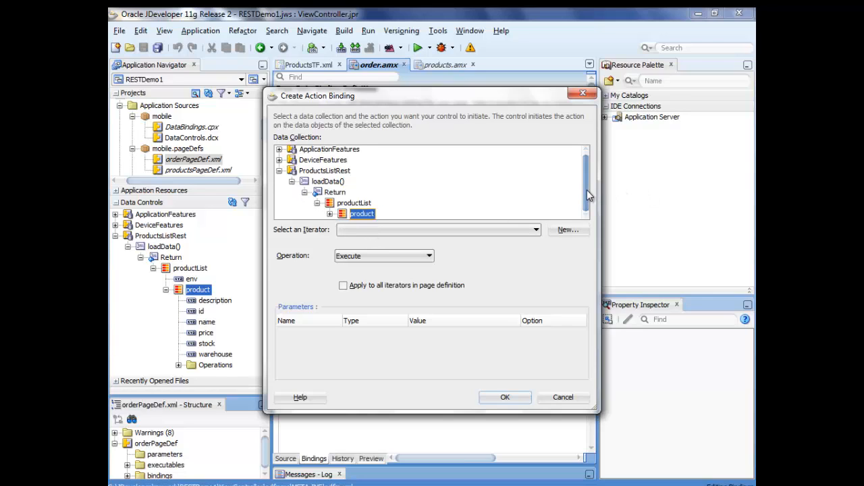
pyautogui.click(535, 229)
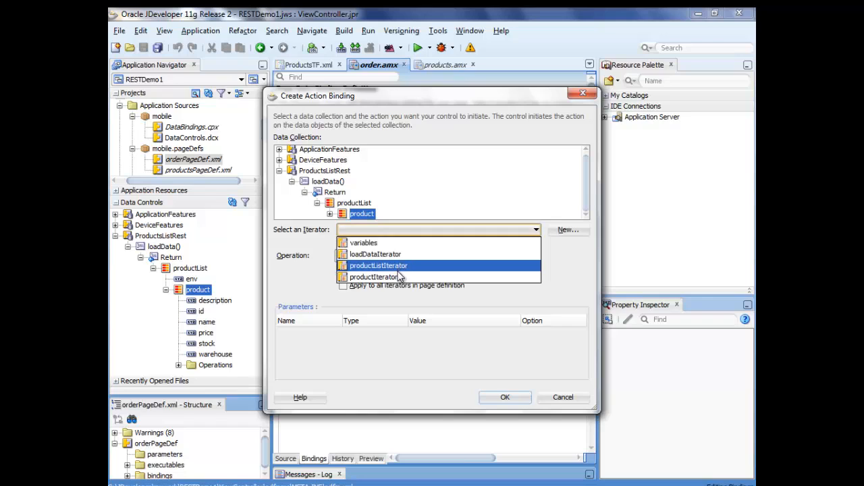
pyautogui.click(374, 277)
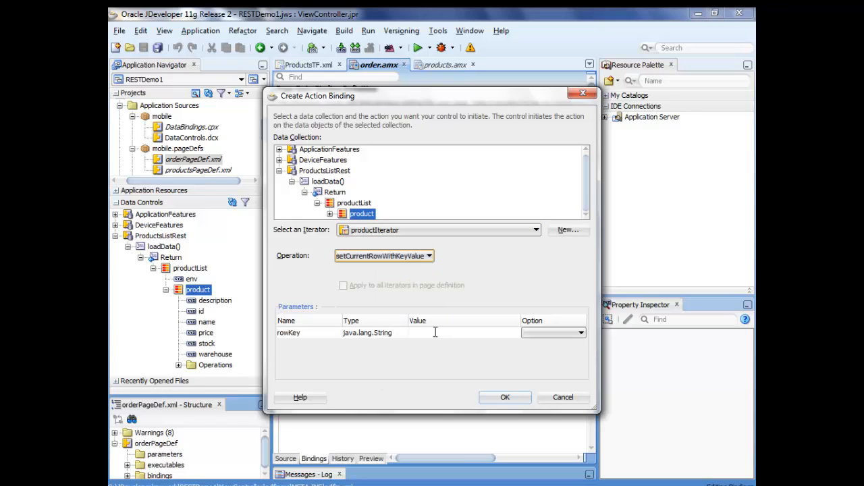
pyautogui.write('#{pageFlowScope.id}')
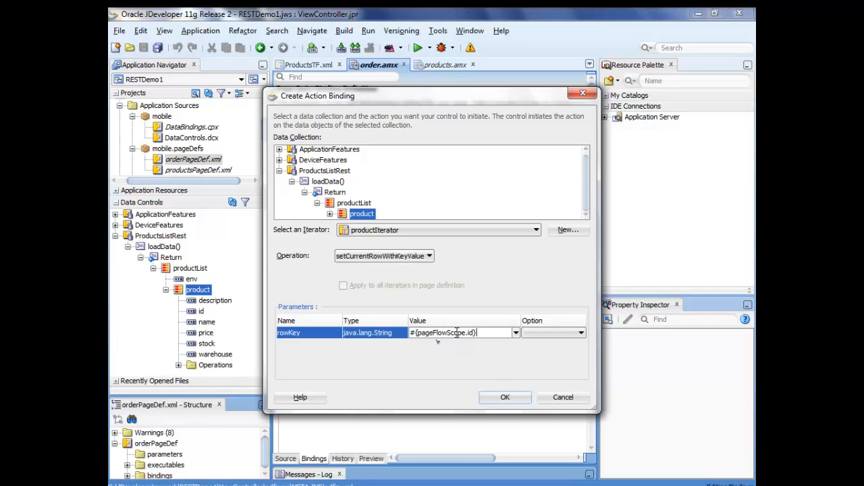
pyautogui.moveTo(492, 382)
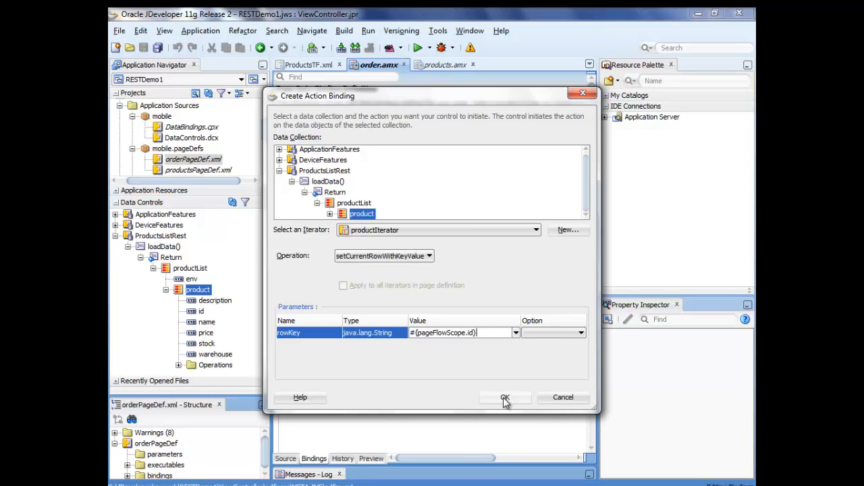
pyautogui.click(504, 397)
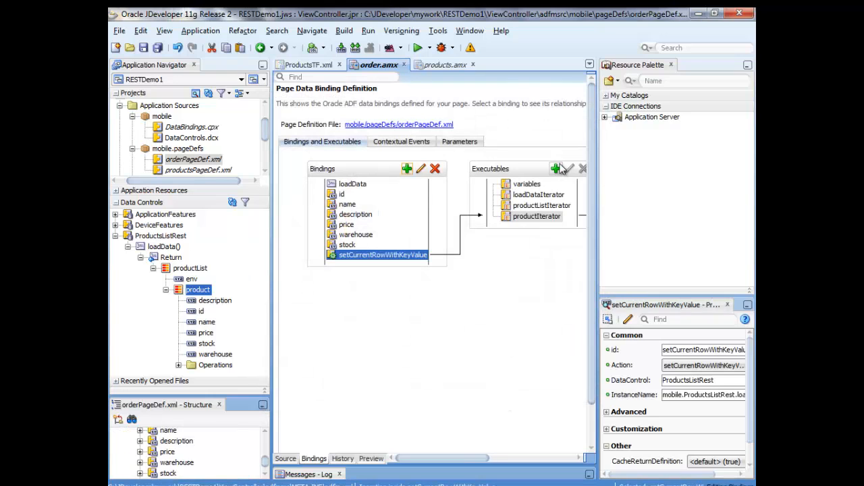
# Step: Add an invokeAction executable 'doid' bound to setCurrentRowWithKeyValue, then return to the task flow diagram
pyautogui.click(555, 168)
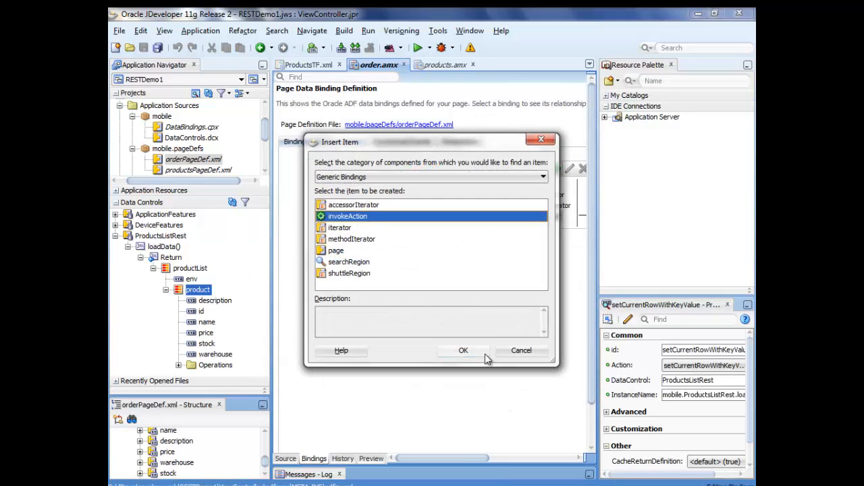
pyautogui.click(463, 350)
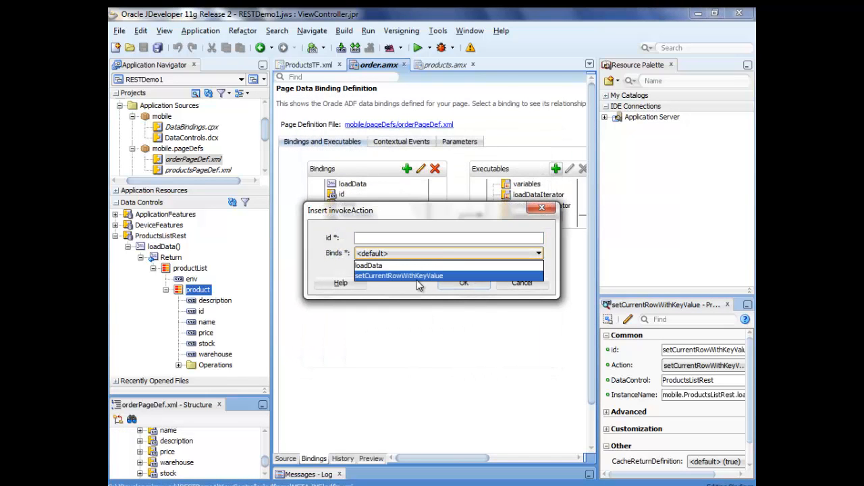
pyautogui.write('doid')
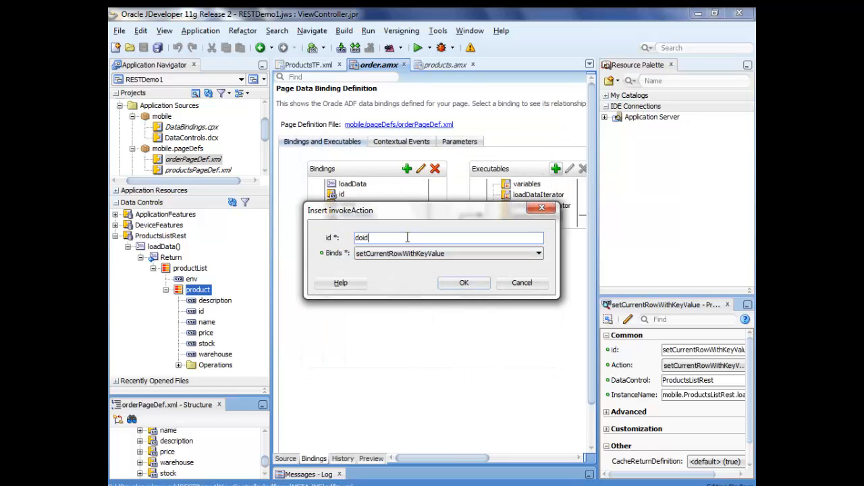
pyautogui.click(463, 282)
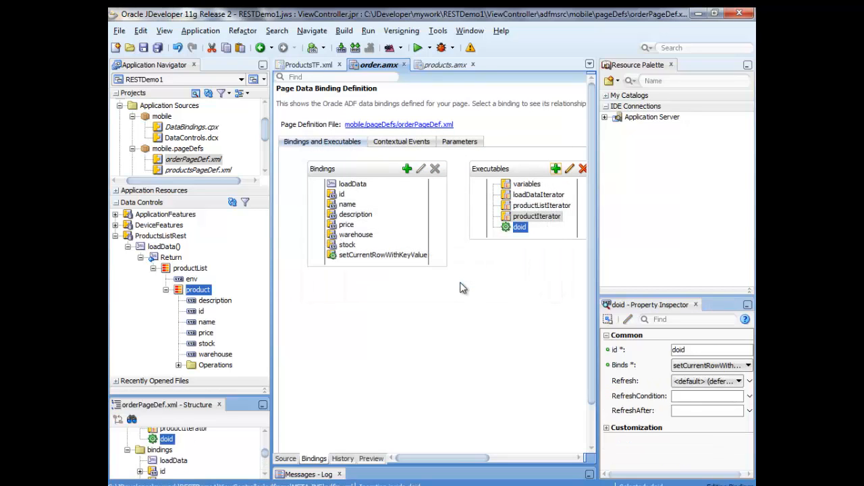
pyautogui.click(302, 64)
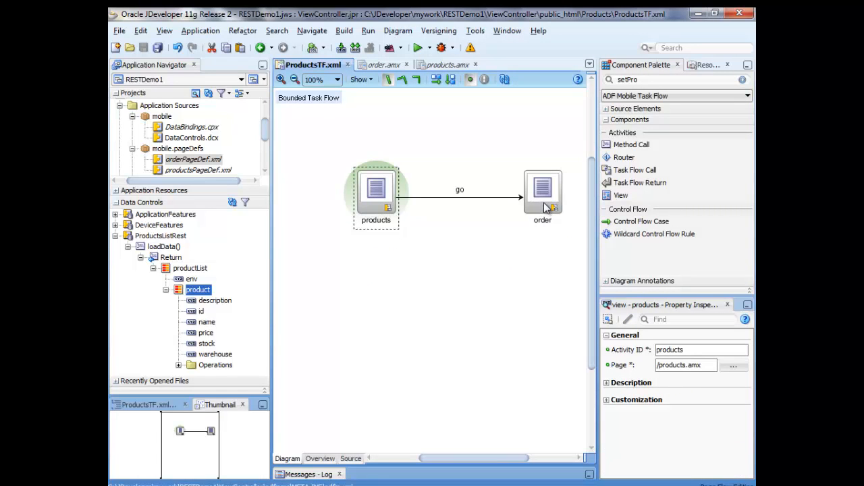
pyautogui.moveTo(156, 47)
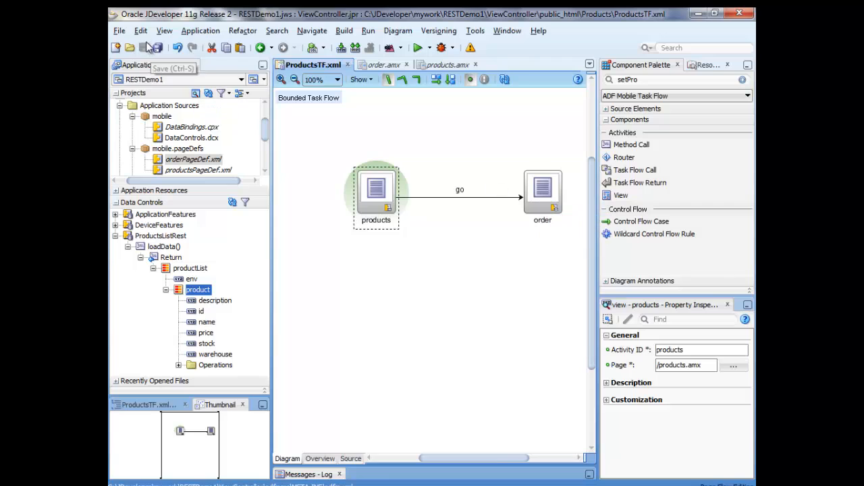
pyautogui.moveTo(189, 277)
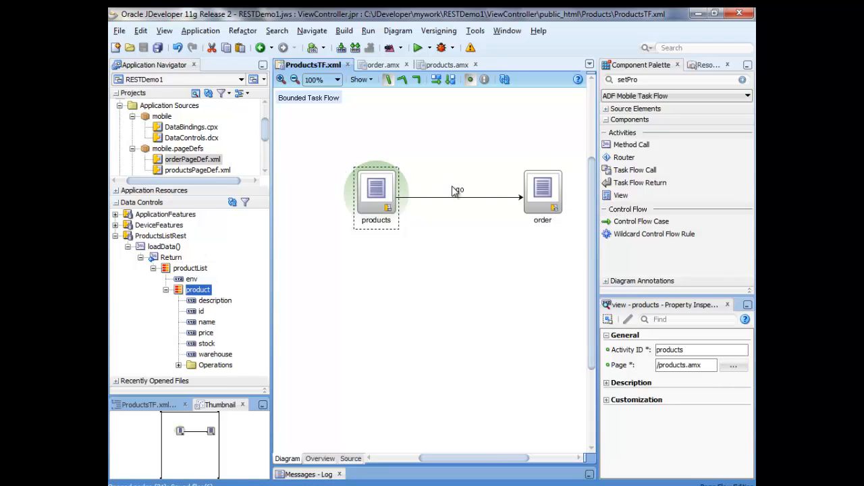
# Step: Create the ADF Mobile for Android profile ANDROID_MOBILE_NATIVE_archive1 and start deploying with it
pyautogui.click(256, 79)
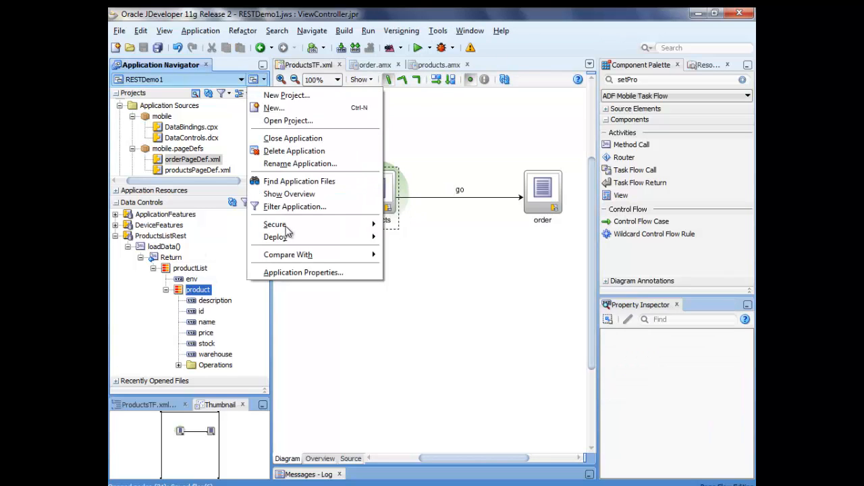
pyautogui.moveTo(275, 237)
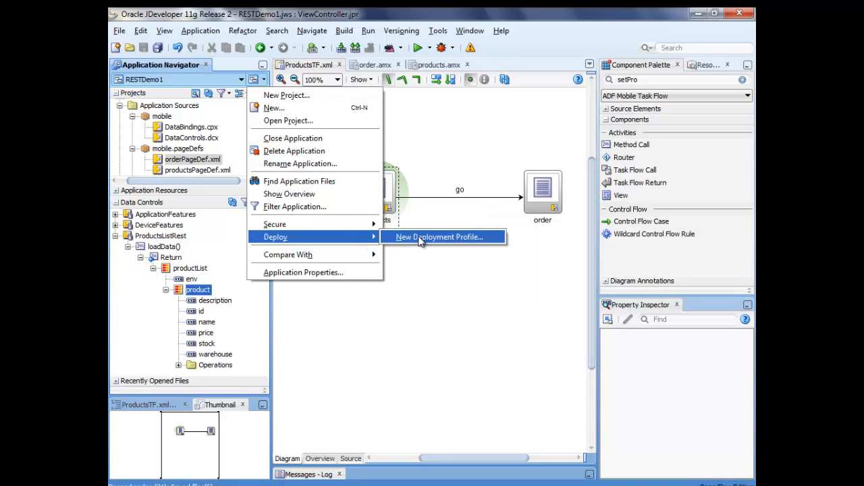
pyautogui.click(438, 236)
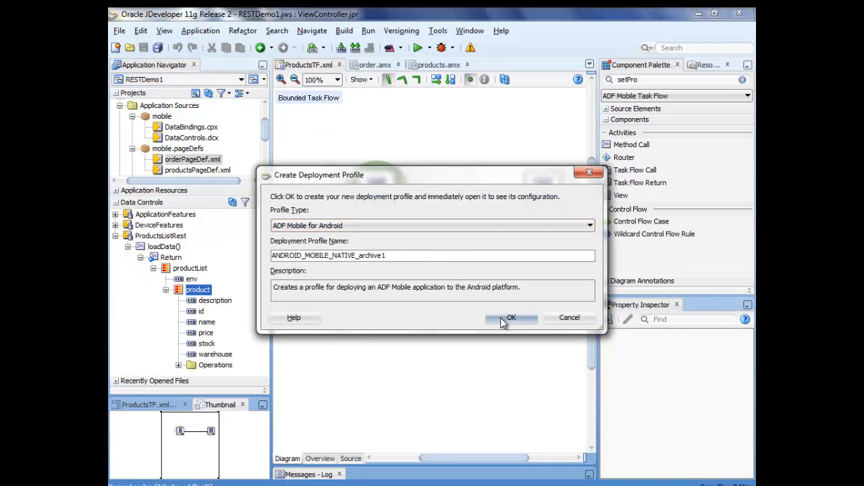
pyautogui.click(511, 317)
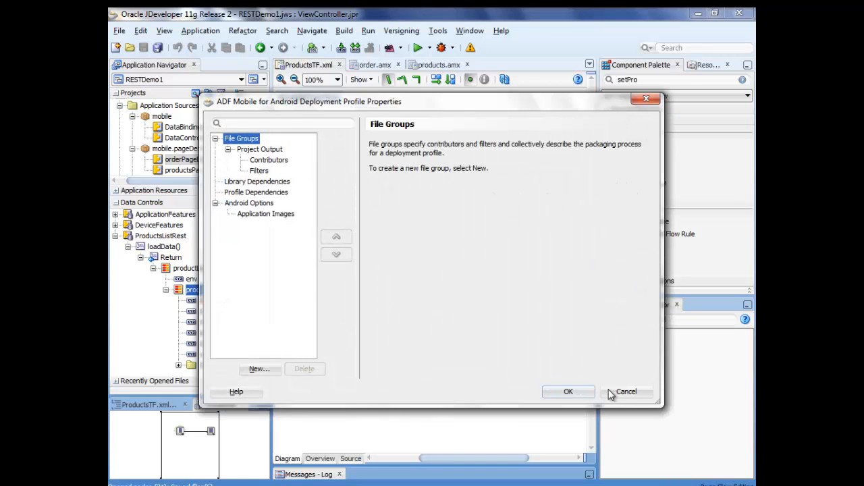
pyautogui.click(625, 392)
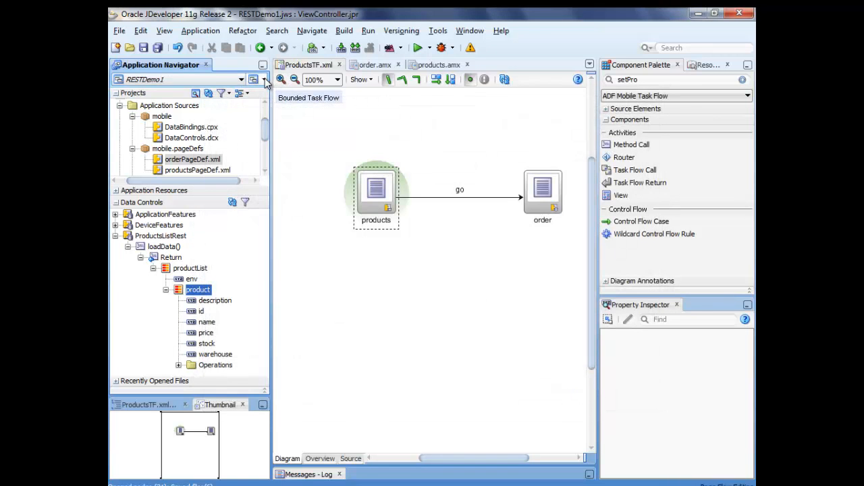
pyautogui.click(257, 79)
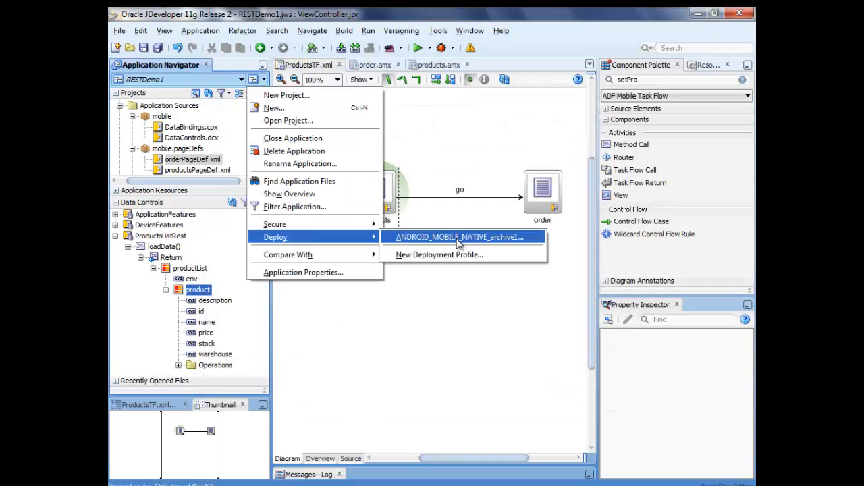
pyautogui.click(459, 237)
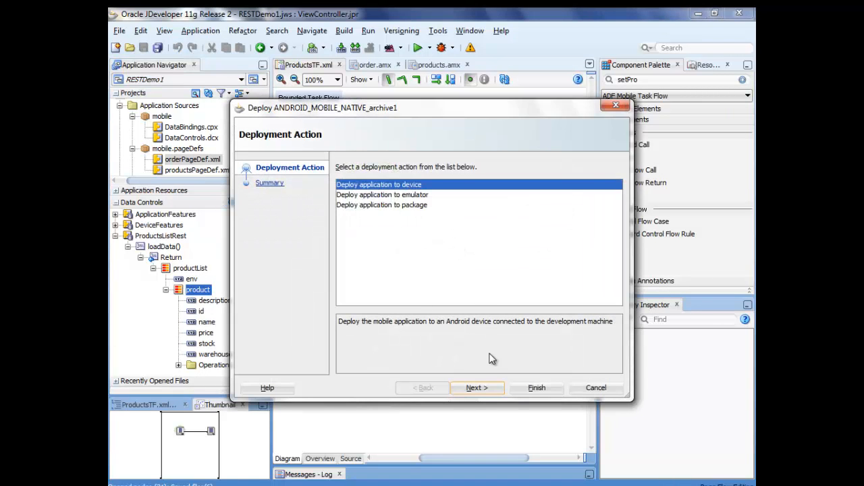